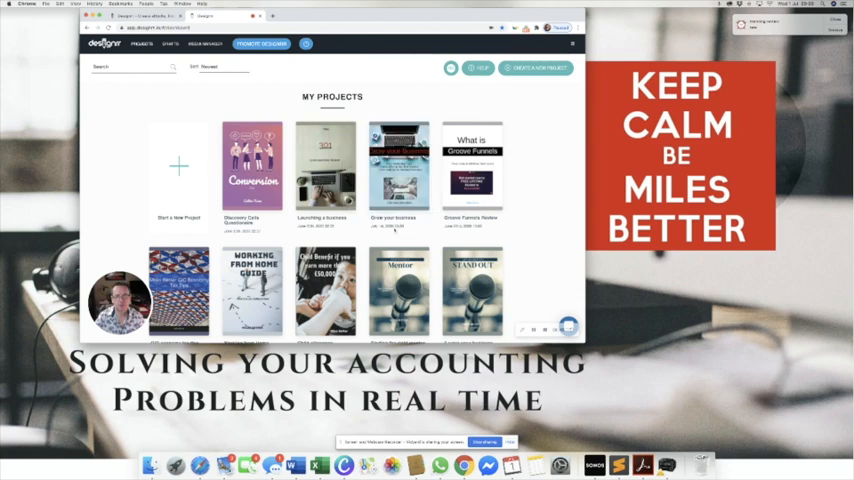
# Step: Open the Grow your Business project from My Projects into the editor
pyautogui.click(398, 164)
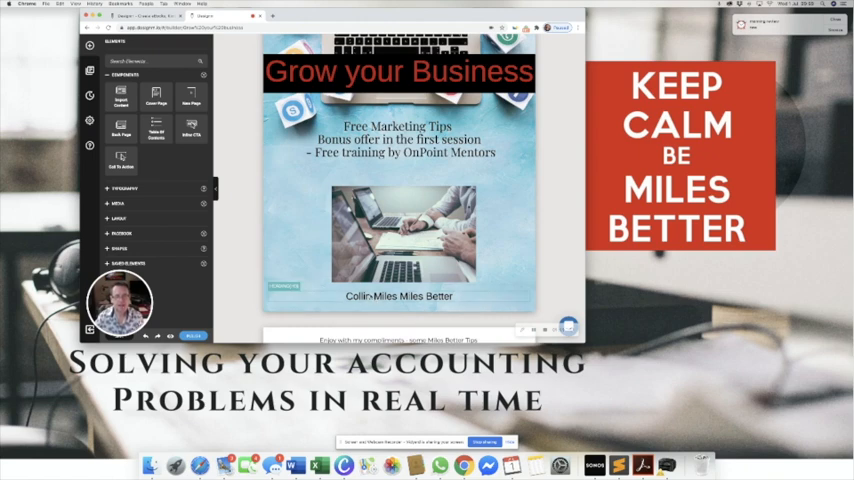
# Step: Scroll down to the second page's footer text beneath the character image
pyautogui.scroll(-3)
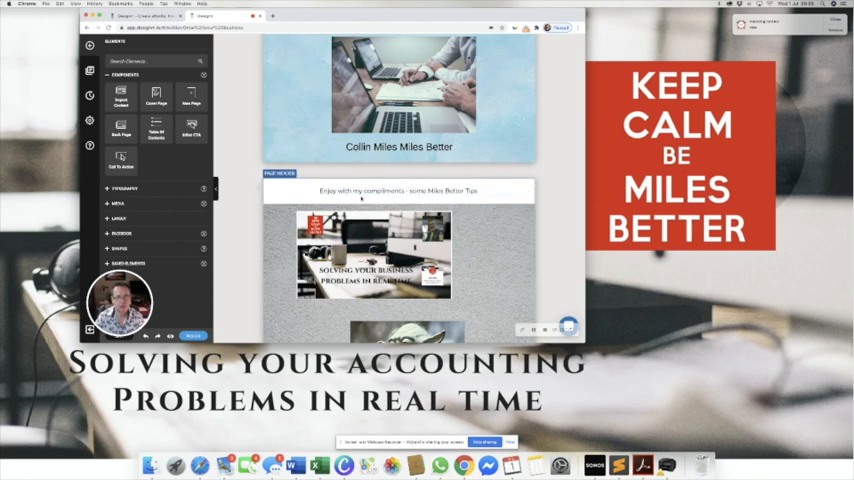
pyautogui.scroll(-3)
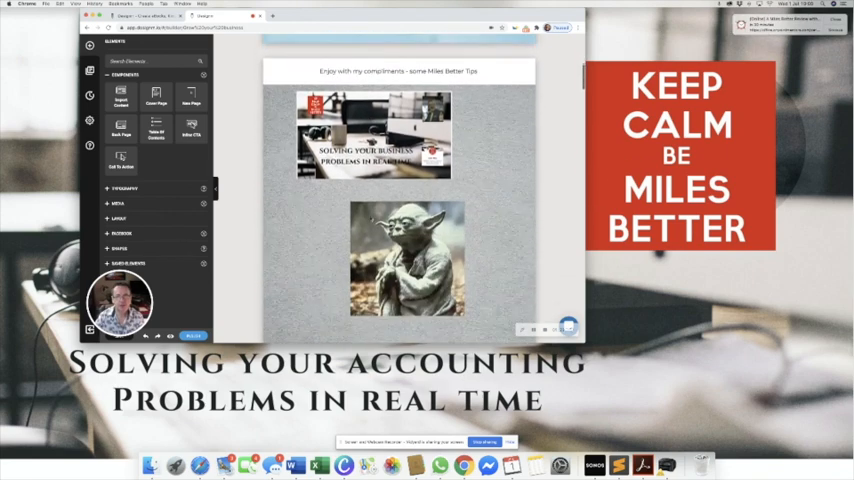
pyautogui.scroll(-3)
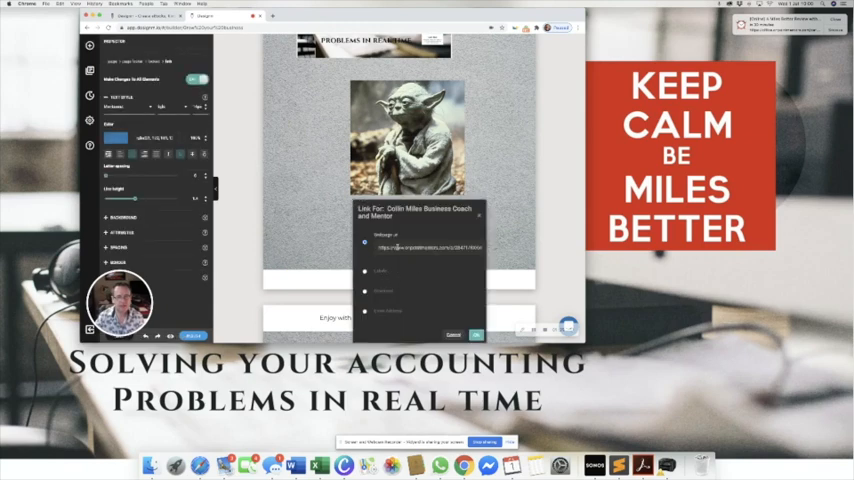
# Step: Confirm the URL link on the footer text line beneath the image
pyautogui.click(476, 334)
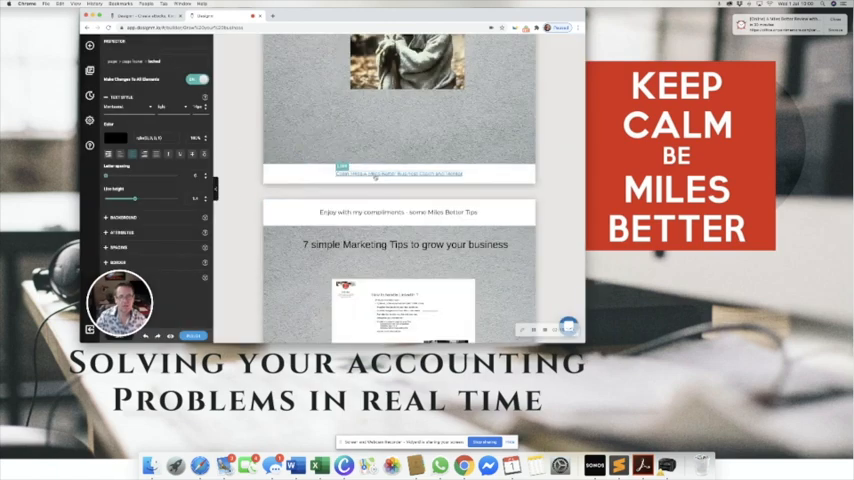
# Step: Confirm applying the header to all pages and check the later pages show it
pyautogui.scroll(-3)
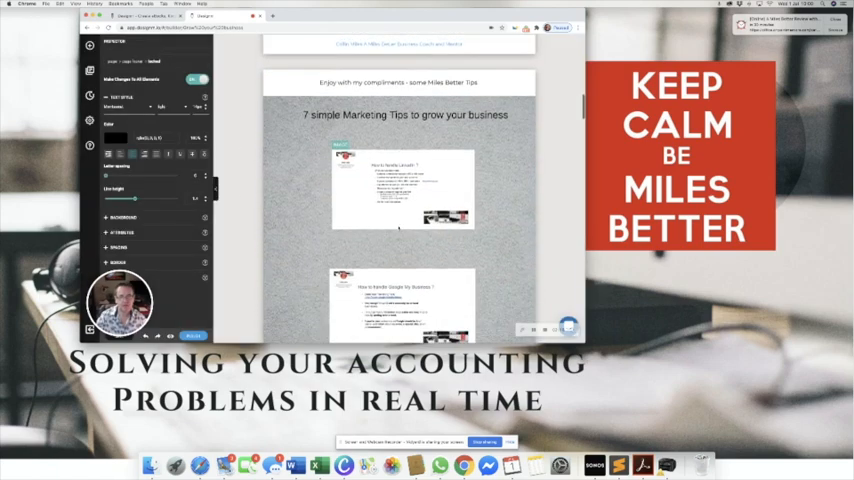
pyautogui.scroll(-3)
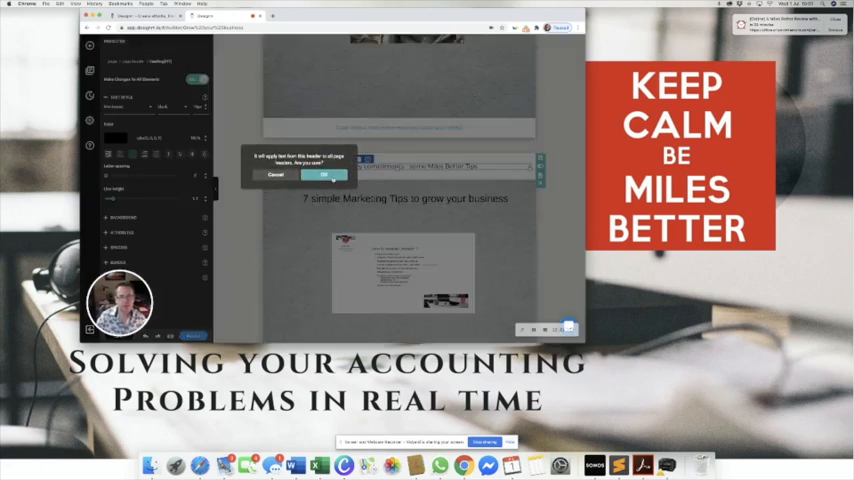
pyautogui.click(322, 174)
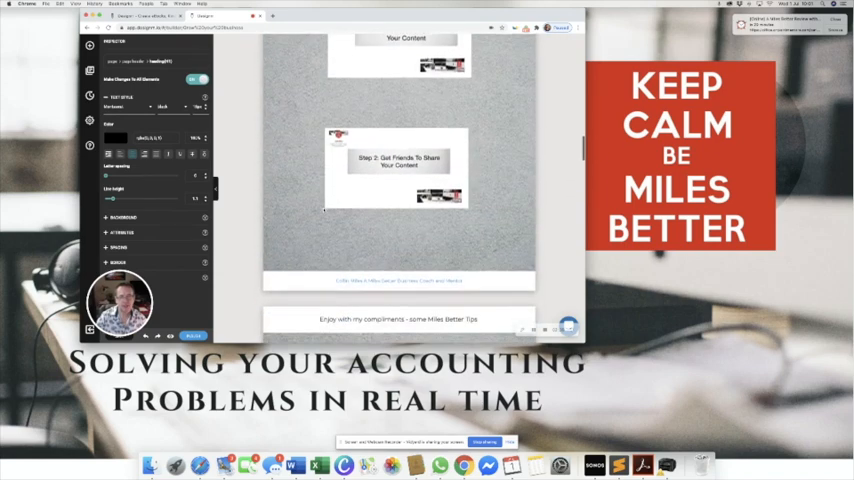
pyautogui.scroll(-3)
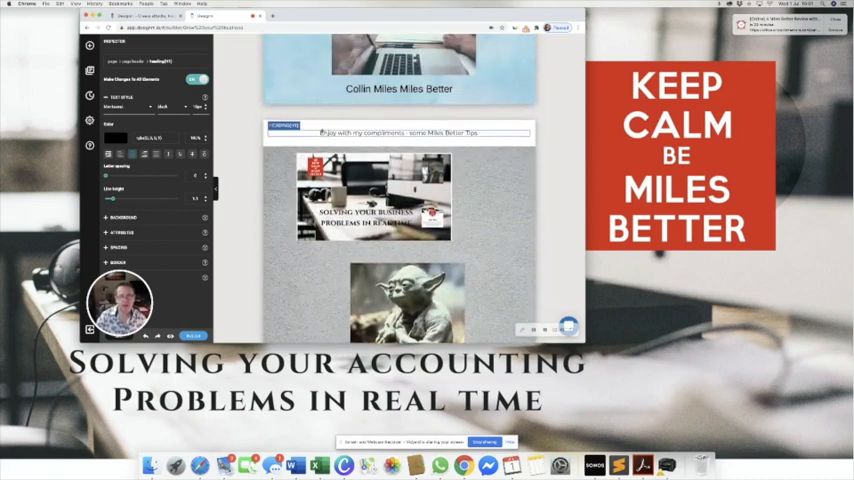
pyautogui.scroll(-3)
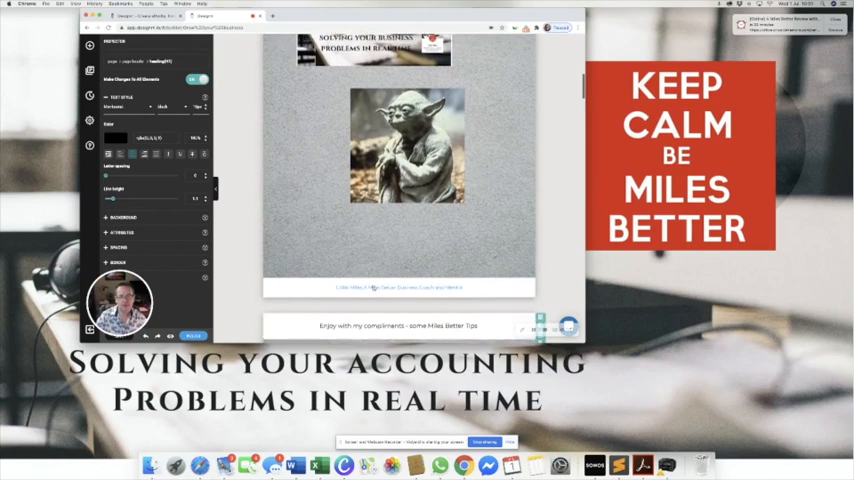